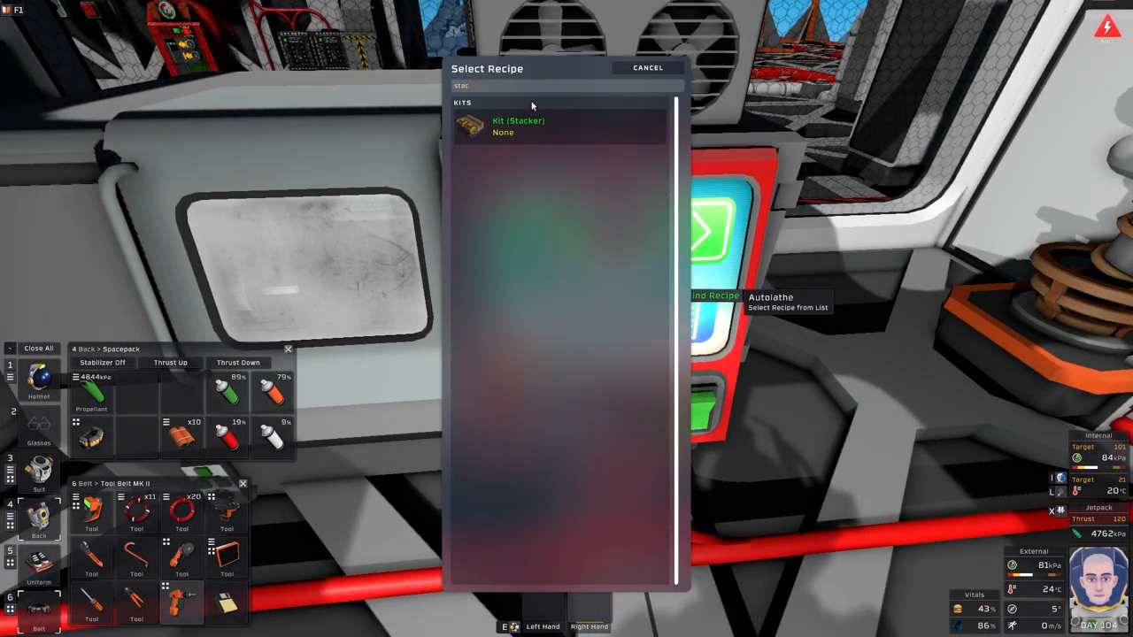
# Choose Kit (Stacker) as the autolathe's recipe.
pyautogui.click(648, 67)
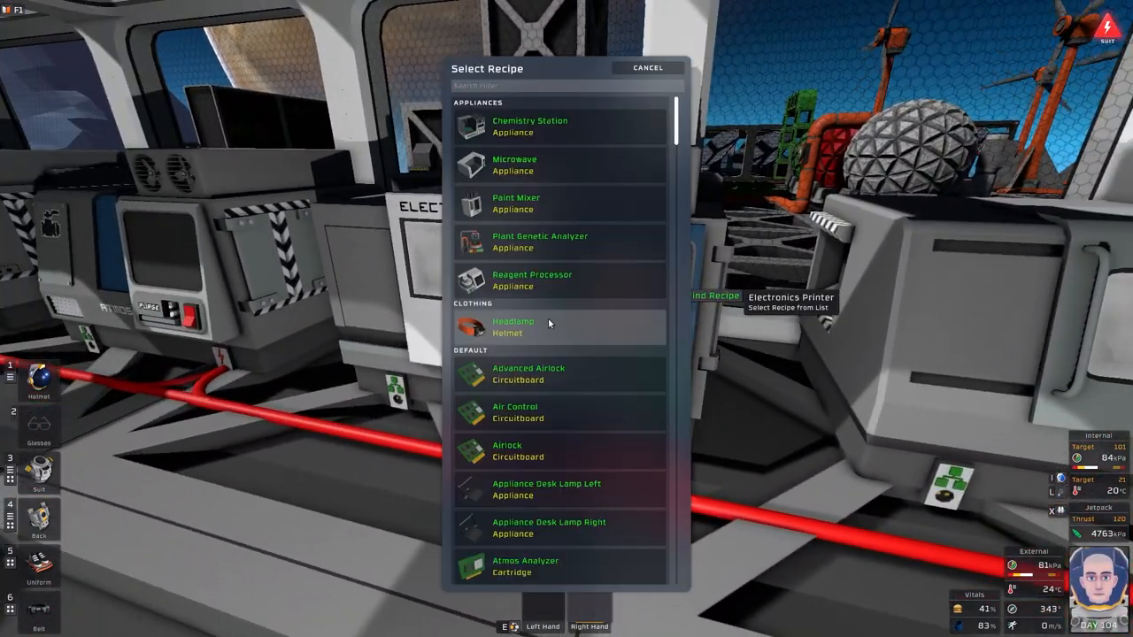
# Search 'ven' and pick Kit (Vending Machine) on the printer, then reopen its recipe list.
pyautogui.write('ven')
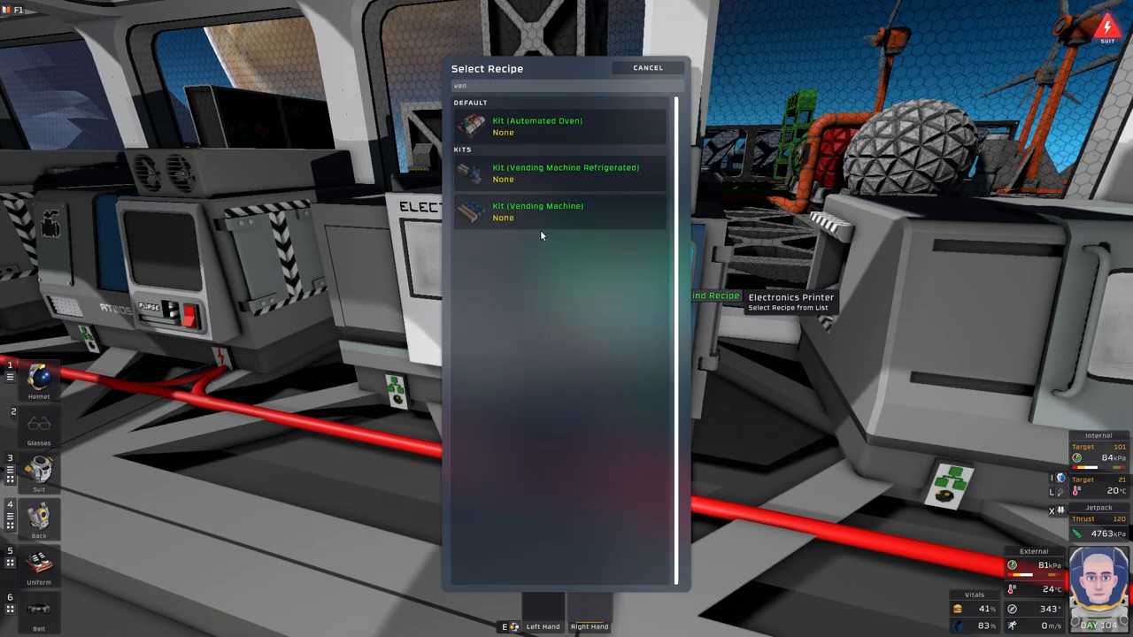
pyautogui.click(538, 213)
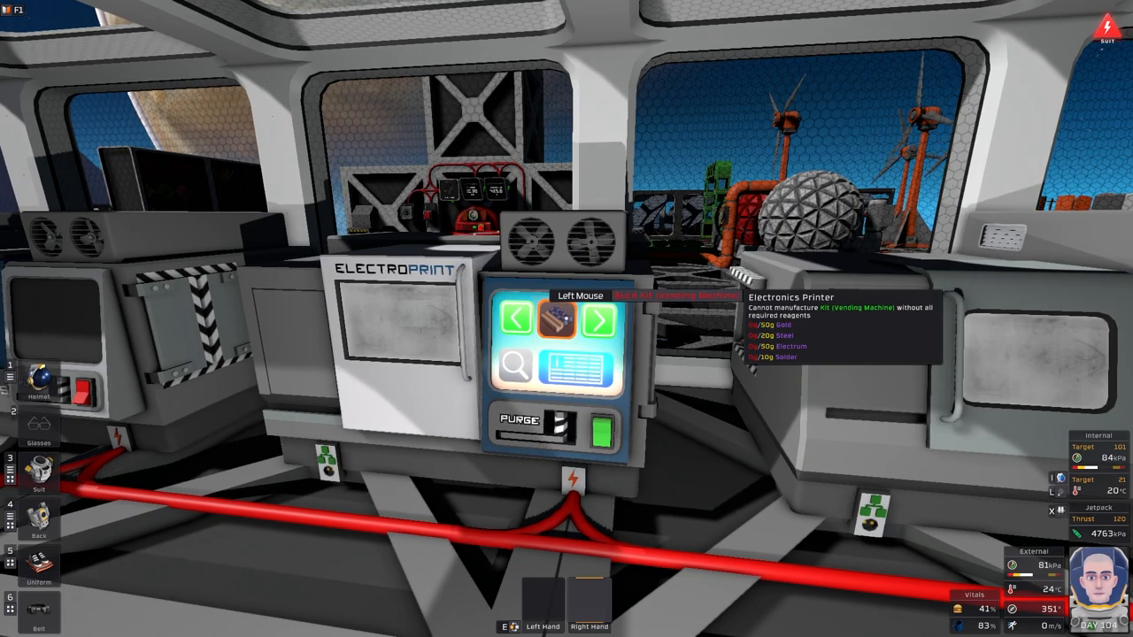
pyautogui.click(515, 365)
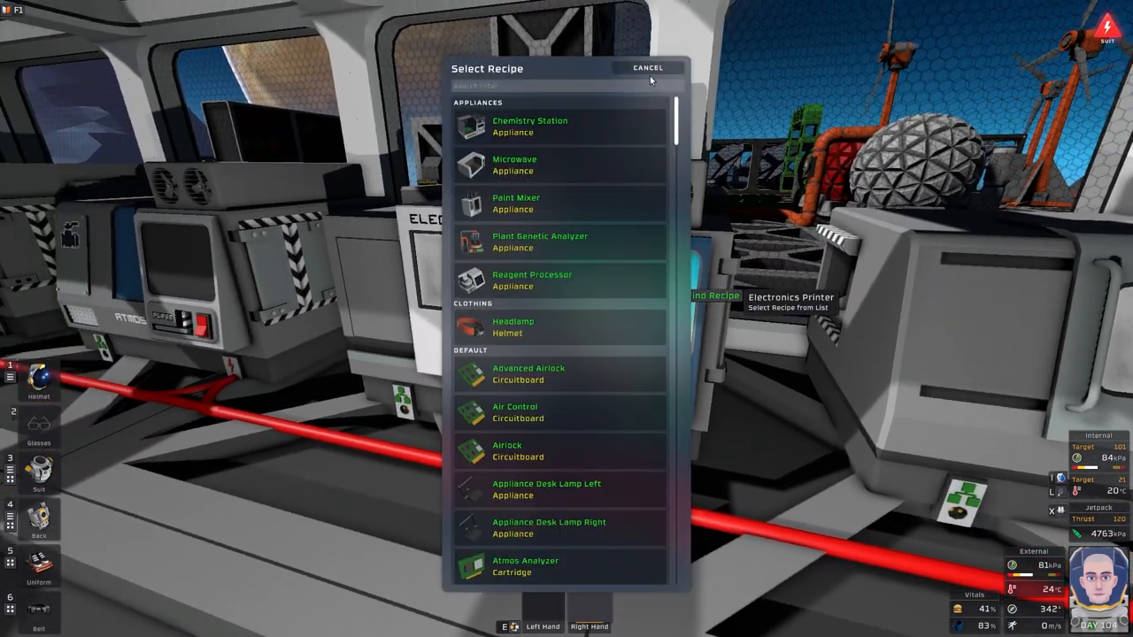
pyautogui.click(647, 67)
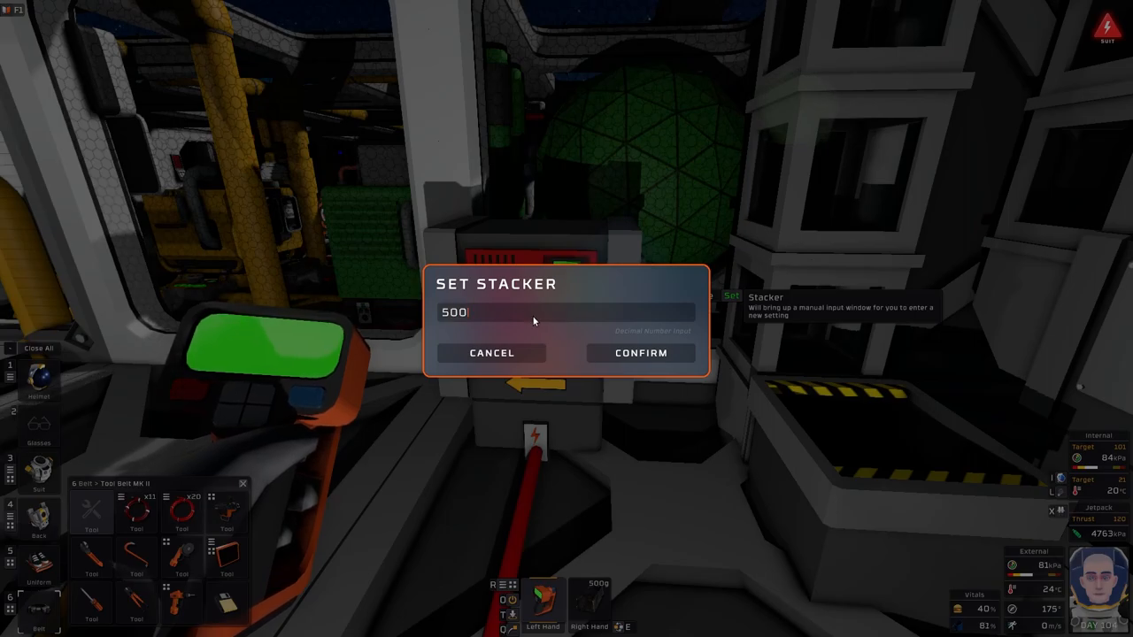
# Confirm the stacker's stack setting of 500.
pyautogui.click(639, 353)
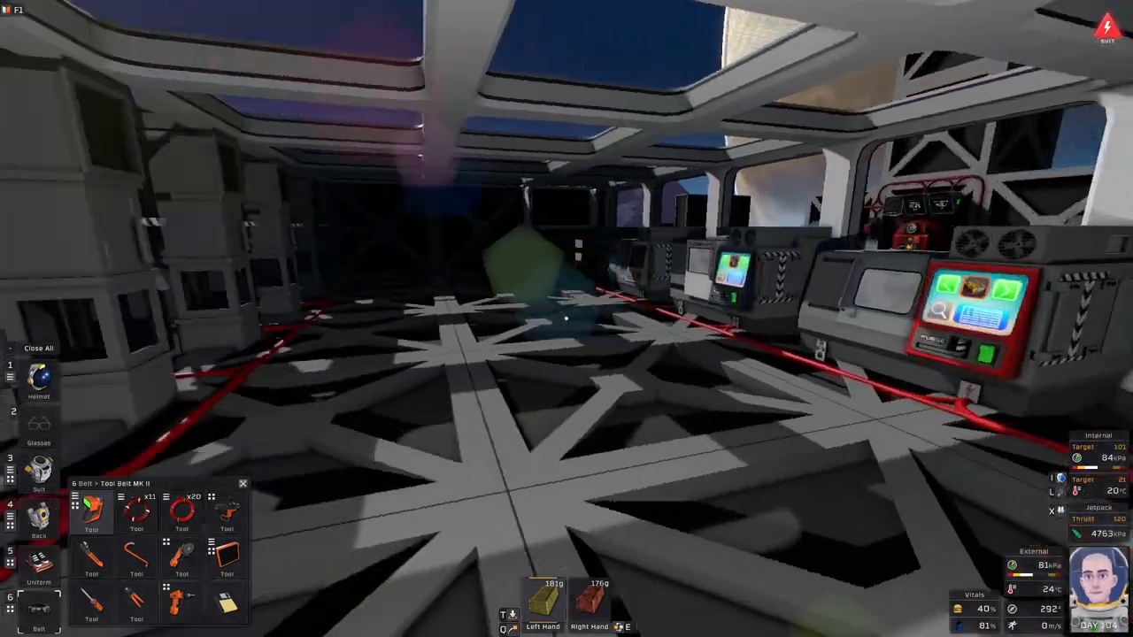
pyautogui.moveTo(566, 319)
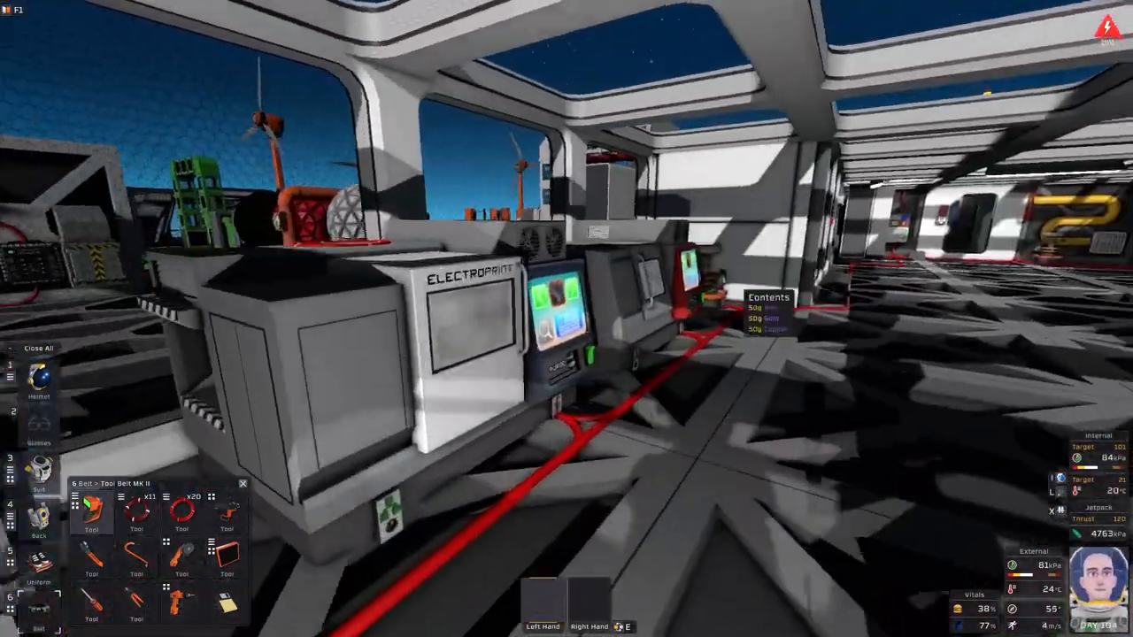
pyautogui.moveTo(566, 319)
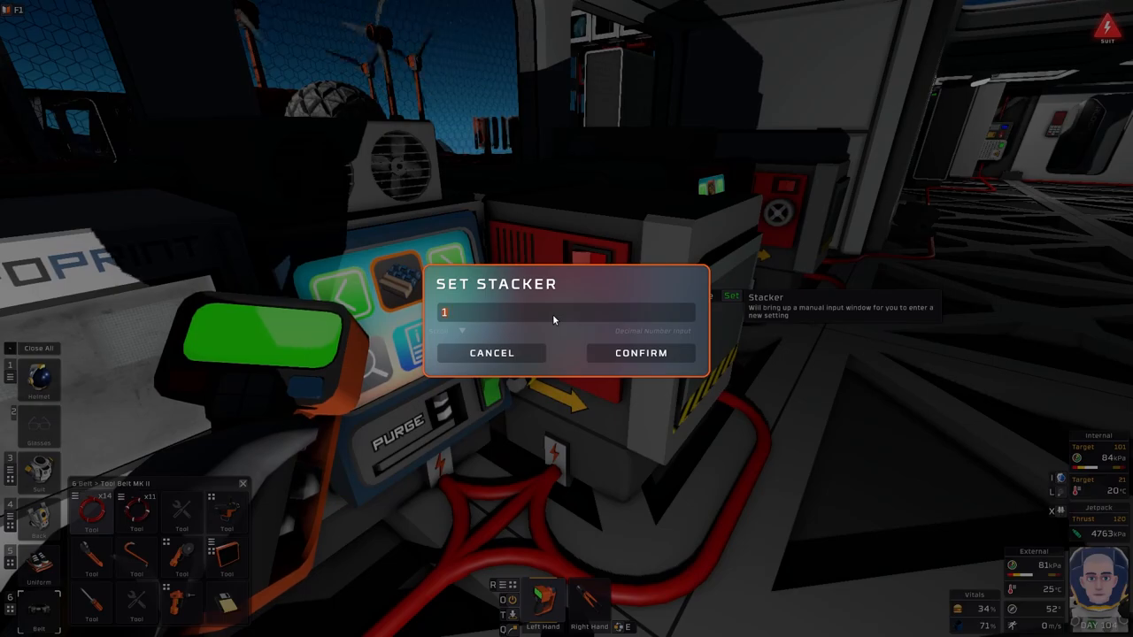
# Confirm the stacker's manual setting of 1.
pyautogui.click(638, 354)
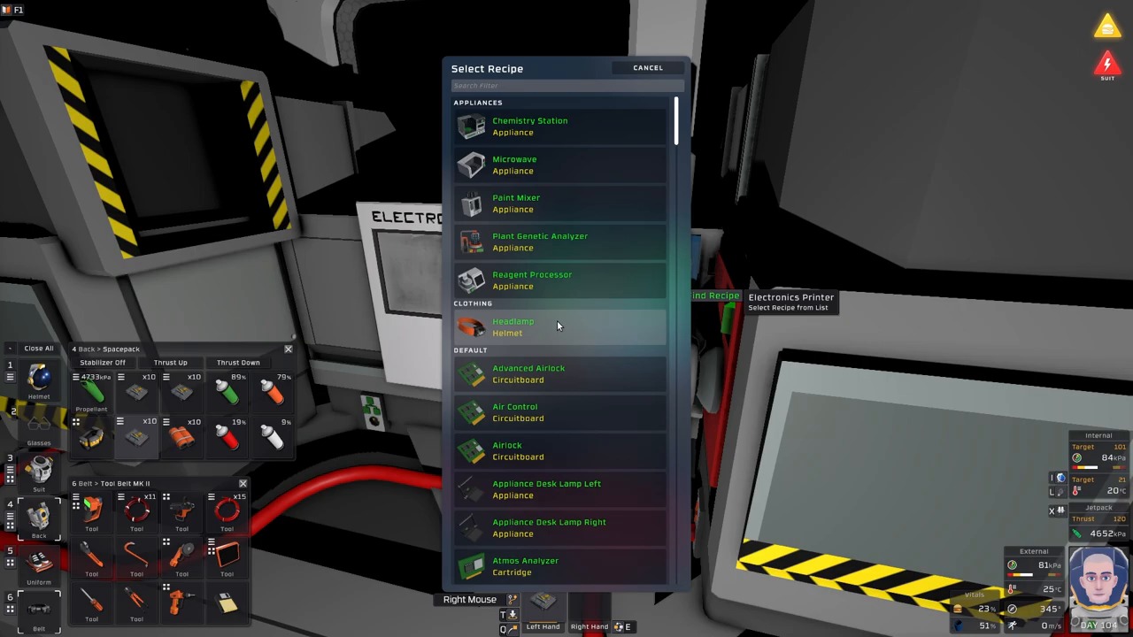
# Filter the printer's recipes with 'hea' to reach the Headlamp.
pyautogui.write('hea')
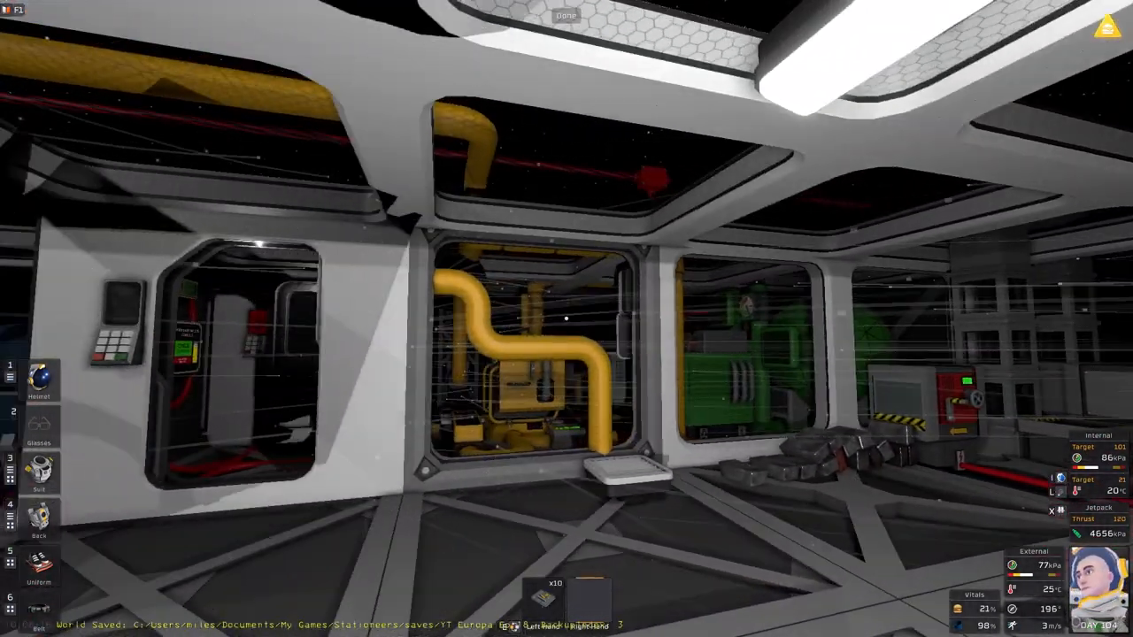
pyautogui.moveTo(566, 318)
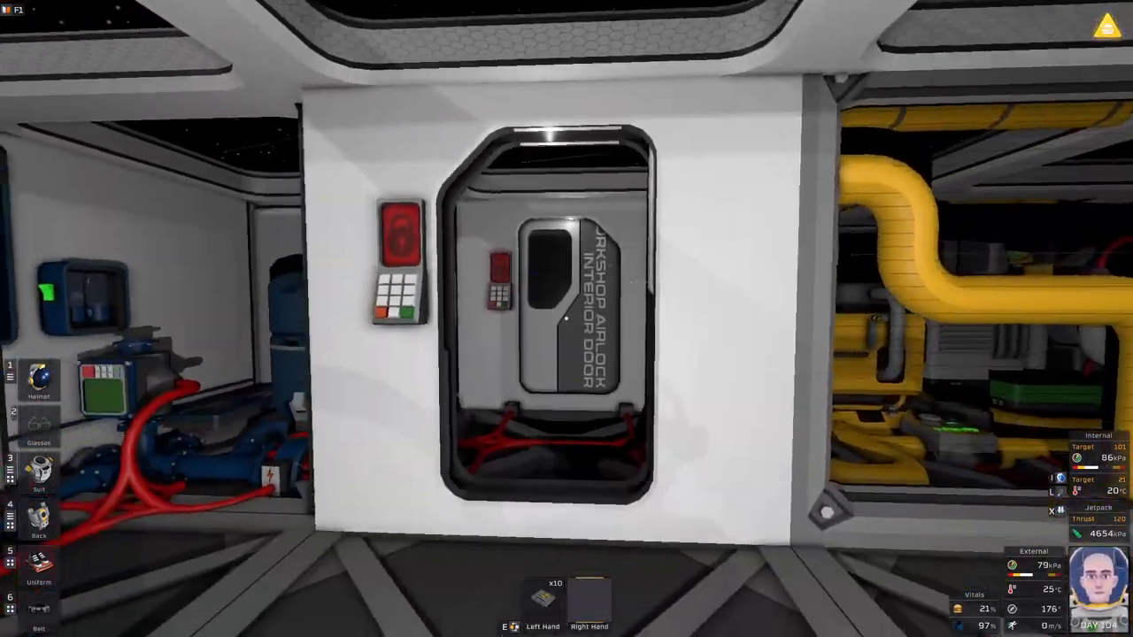
pyautogui.moveTo(566, 318)
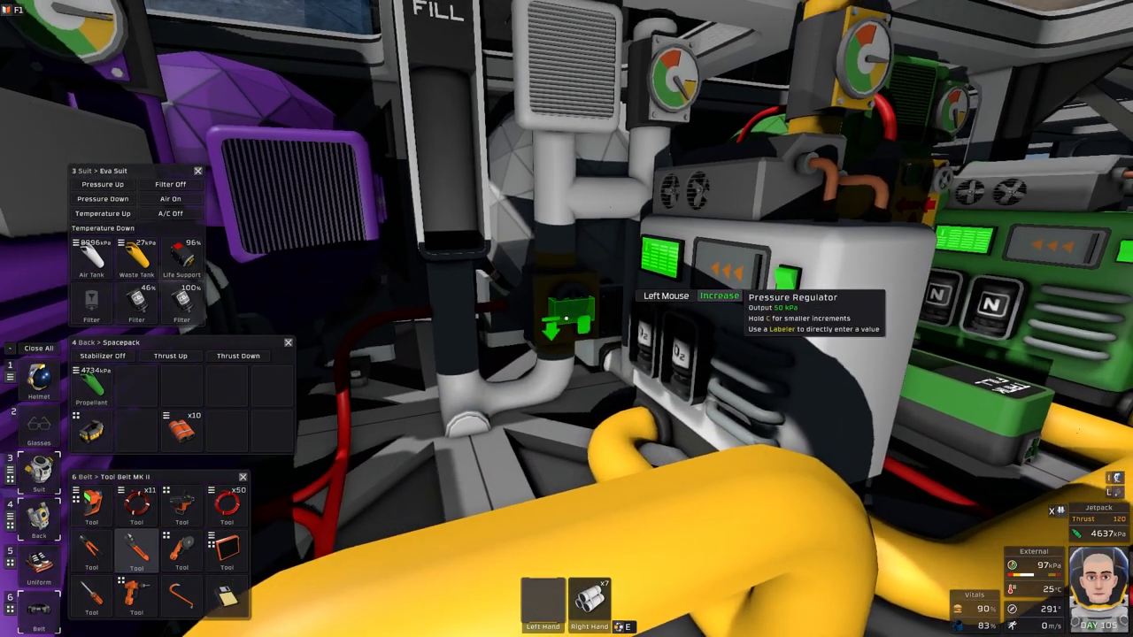
# Enter and confirm a new output pressure on the tank-fill regulator.
pyautogui.click(718, 295)
pyautogui.write('9')
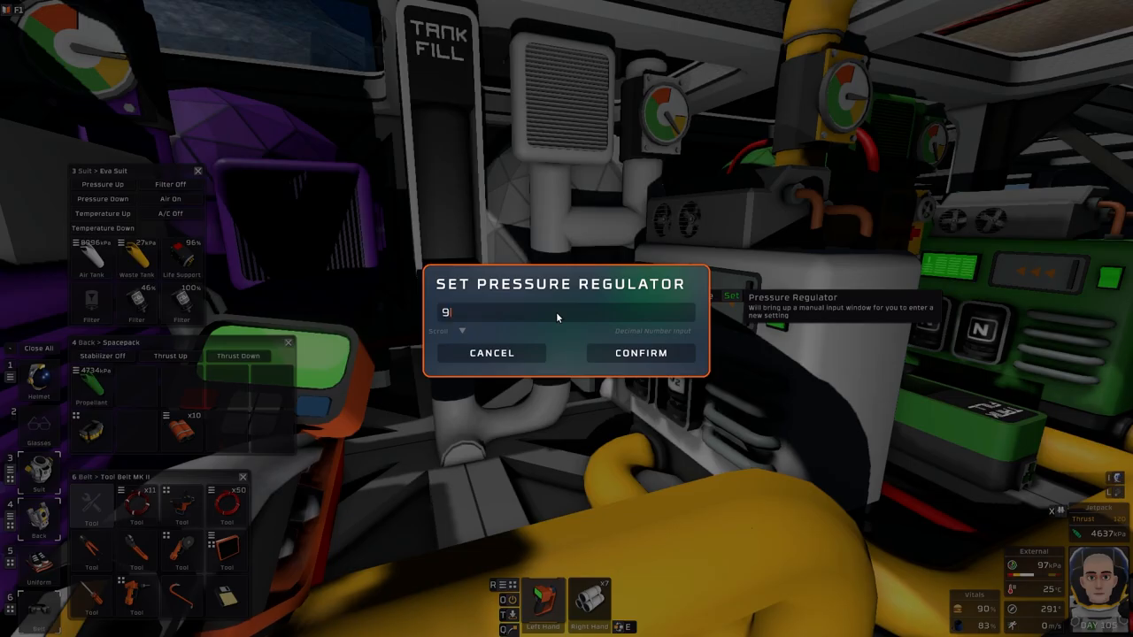
pyautogui.click(641, 352)
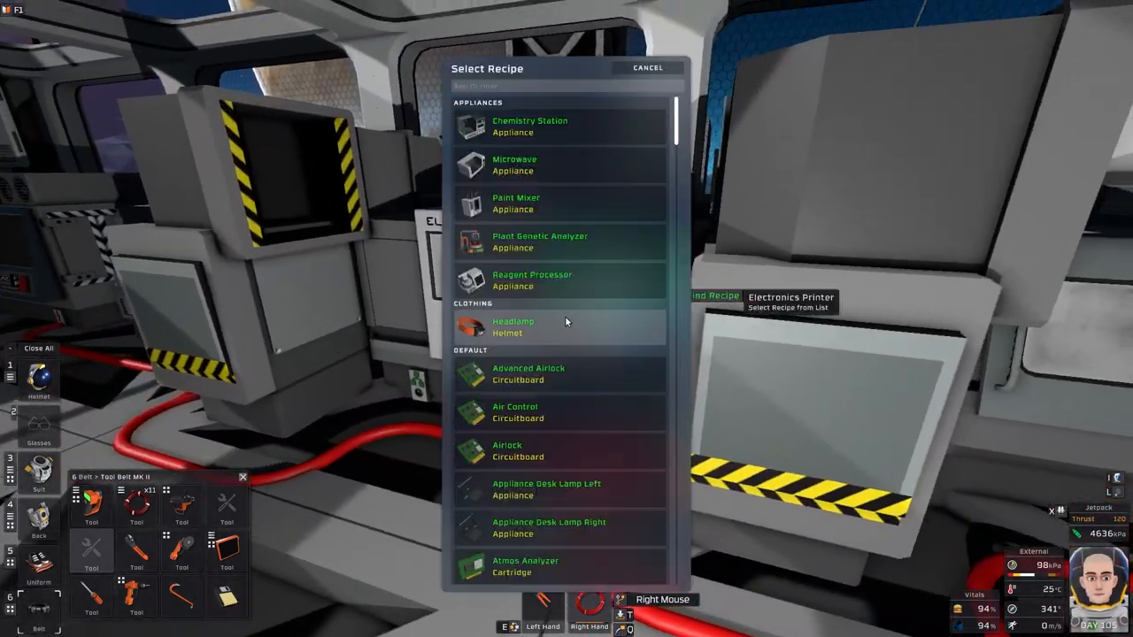
# Search 'tra' and choose Kit (Transformer) on the electronics printer.
pyautogui.write('tra')
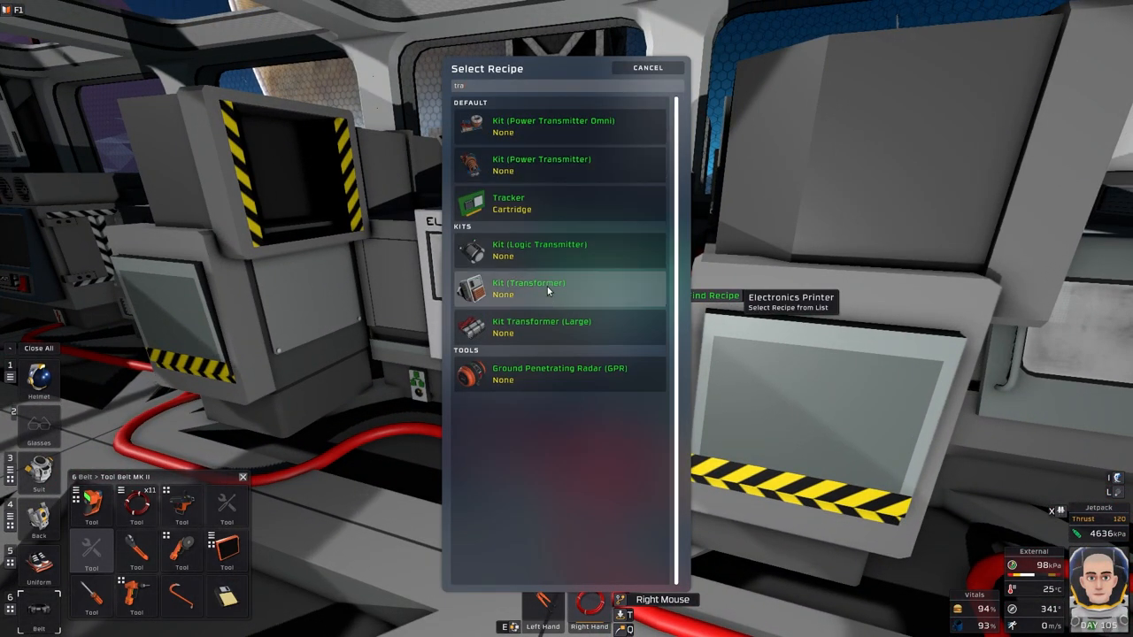
pyautogui.click(548, 289)
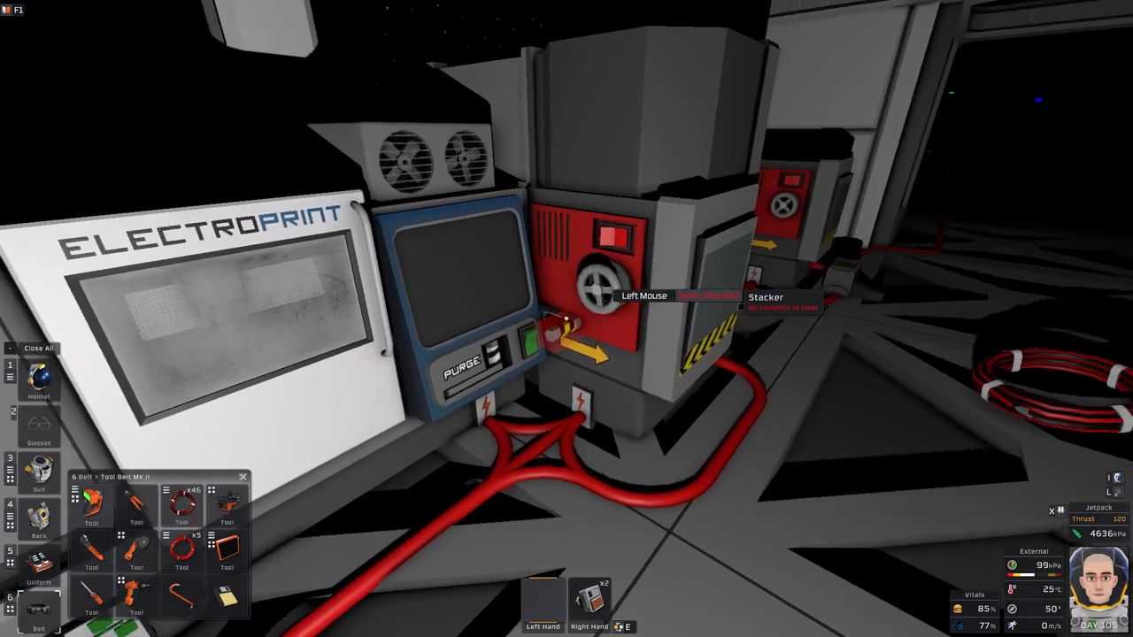
# Lay power cable along the floor to the stacker beside the ElectroPrint.
pyautogui.click(599, 284)
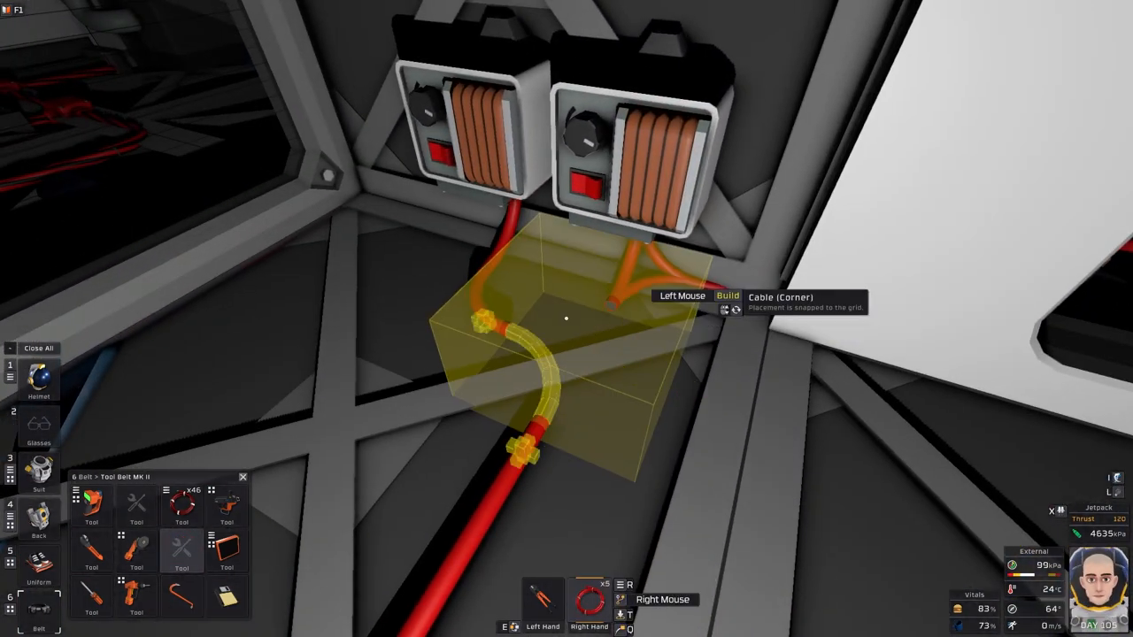
# Place a cable corner joining the floor line to the two wall transformers.
pyautogui.click(567, 319)
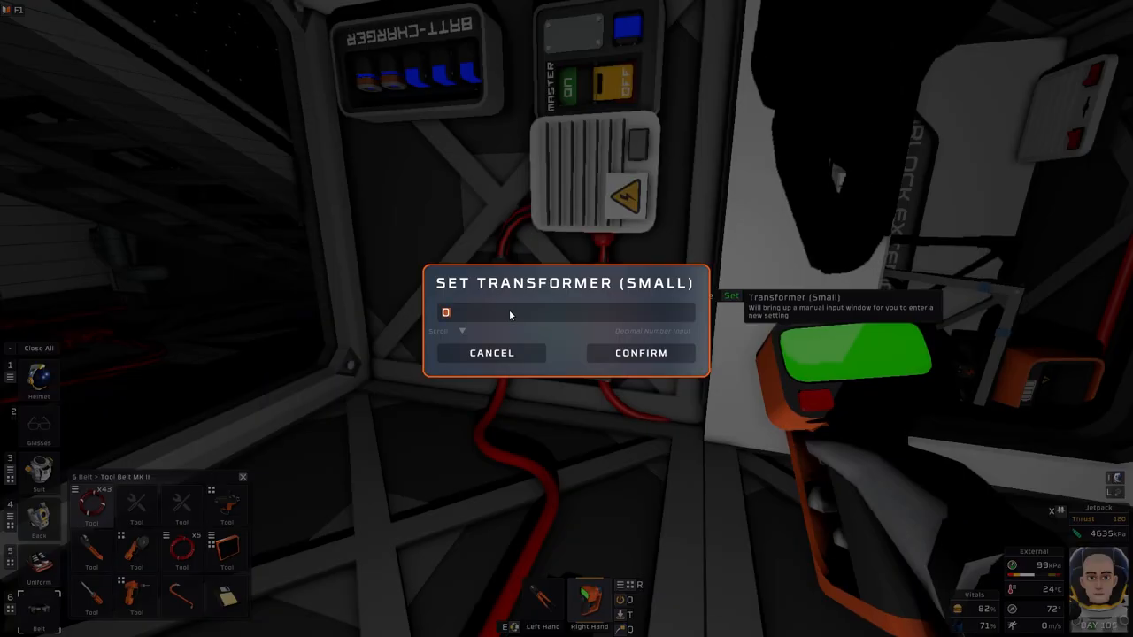
# Set the small transformer's output to 1 and confirm it.
pyautogui.write('1')
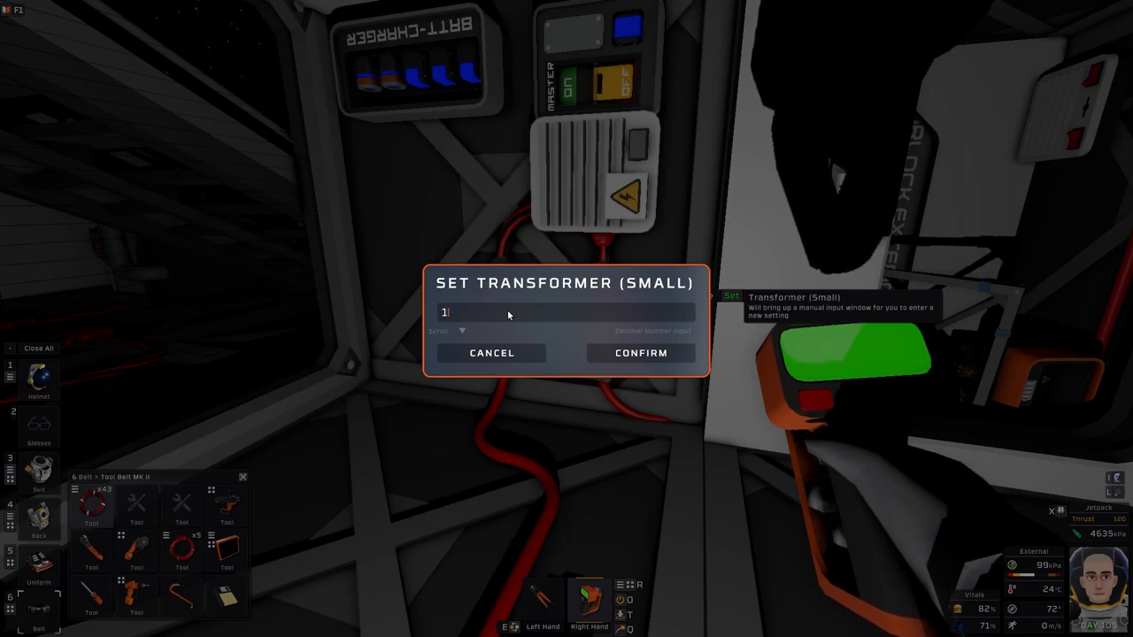
pyautogui.click(639, 352)
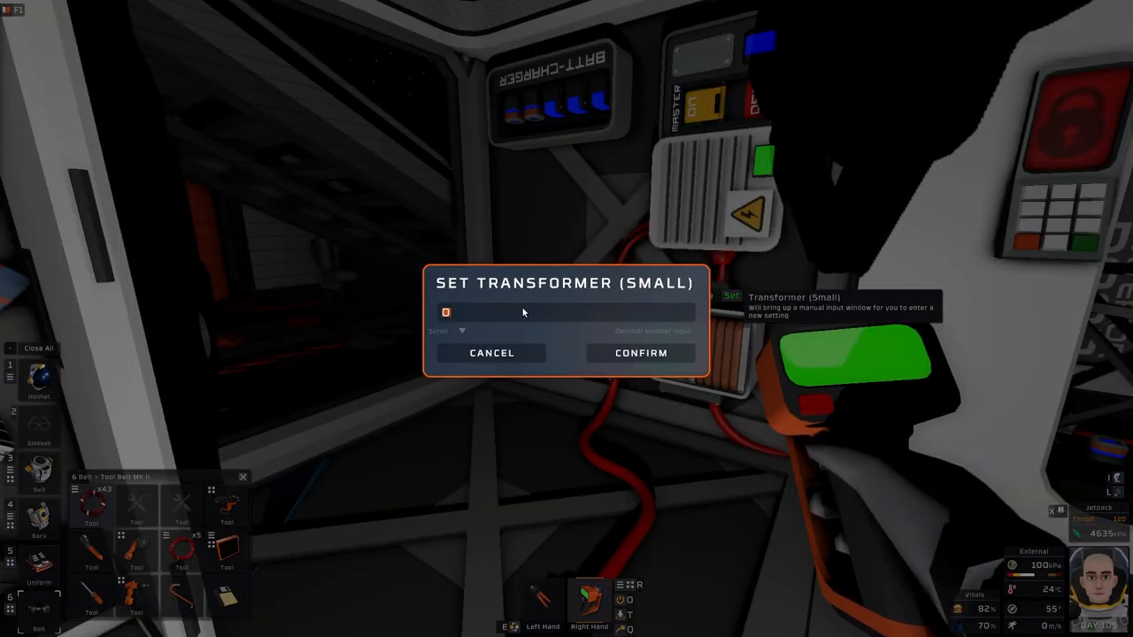
pyautogui.click(492, 353)
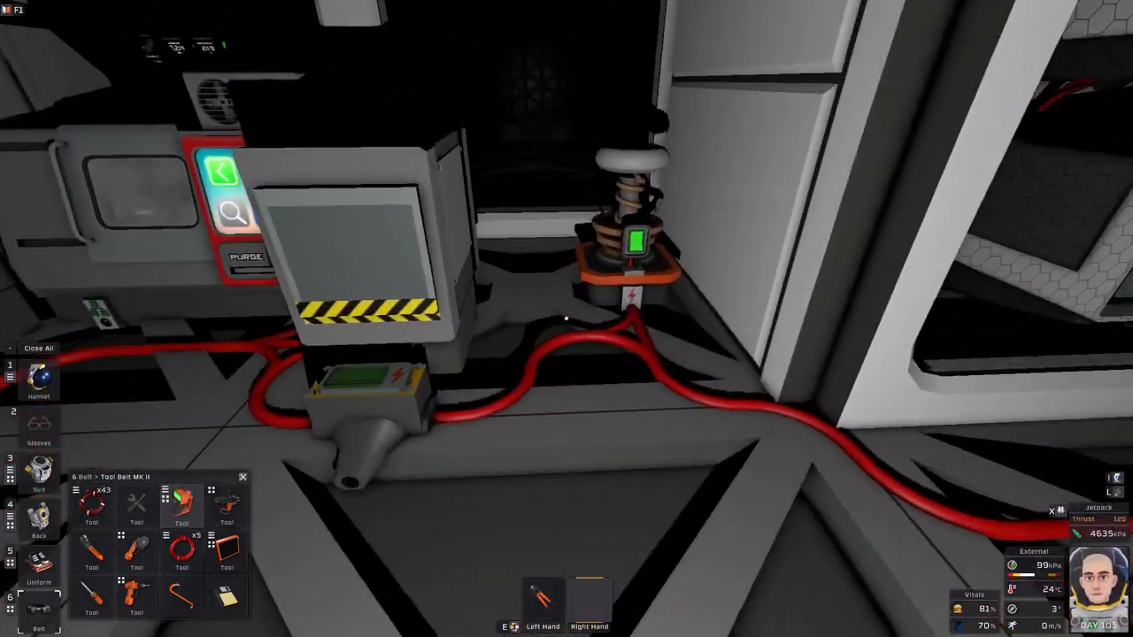
pyautogui.moveTo(566, 318)
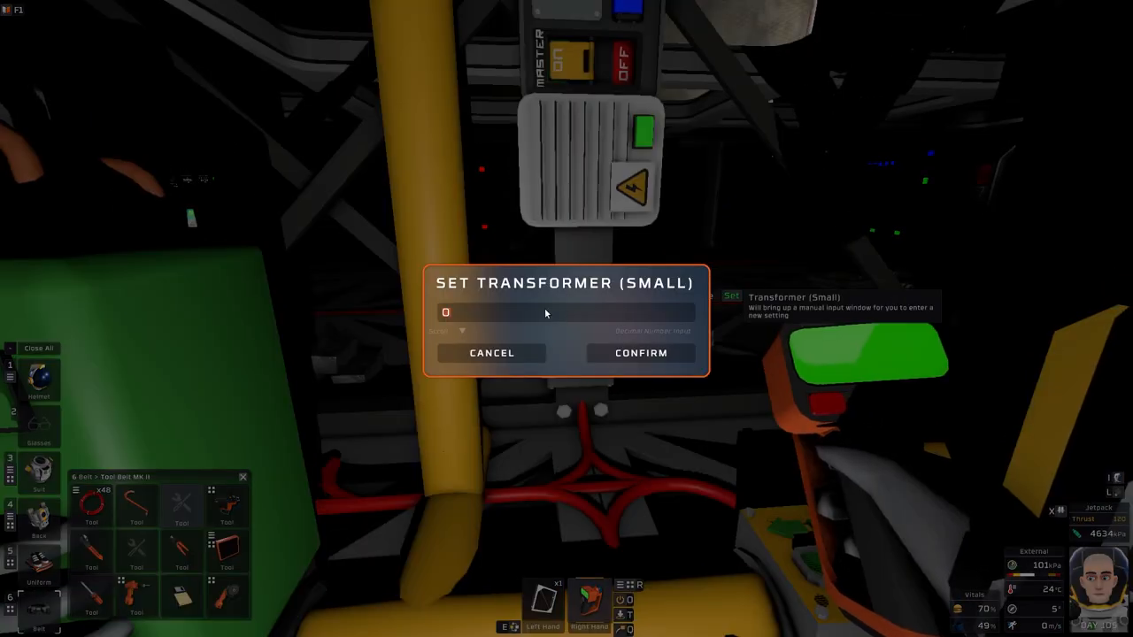
# Set the small transformer's output to 200 with the screwdriver.
pyautogui.write('200')
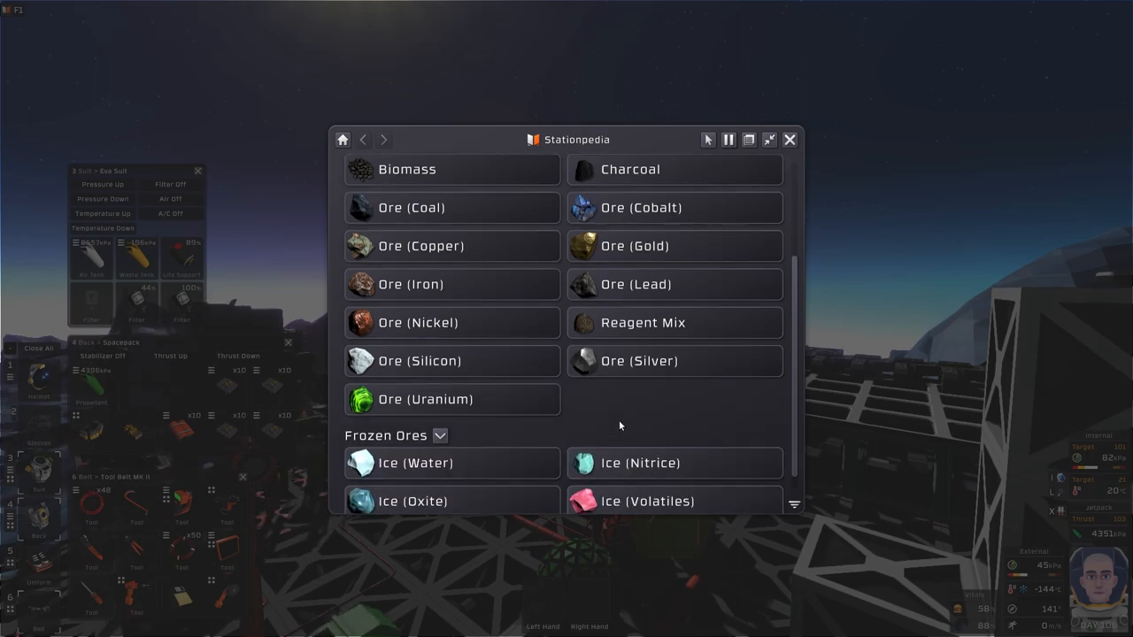
# Close the Stationpedia ore reference and head down into the frames by the green pipes.
pyautogui.scroll(-3)
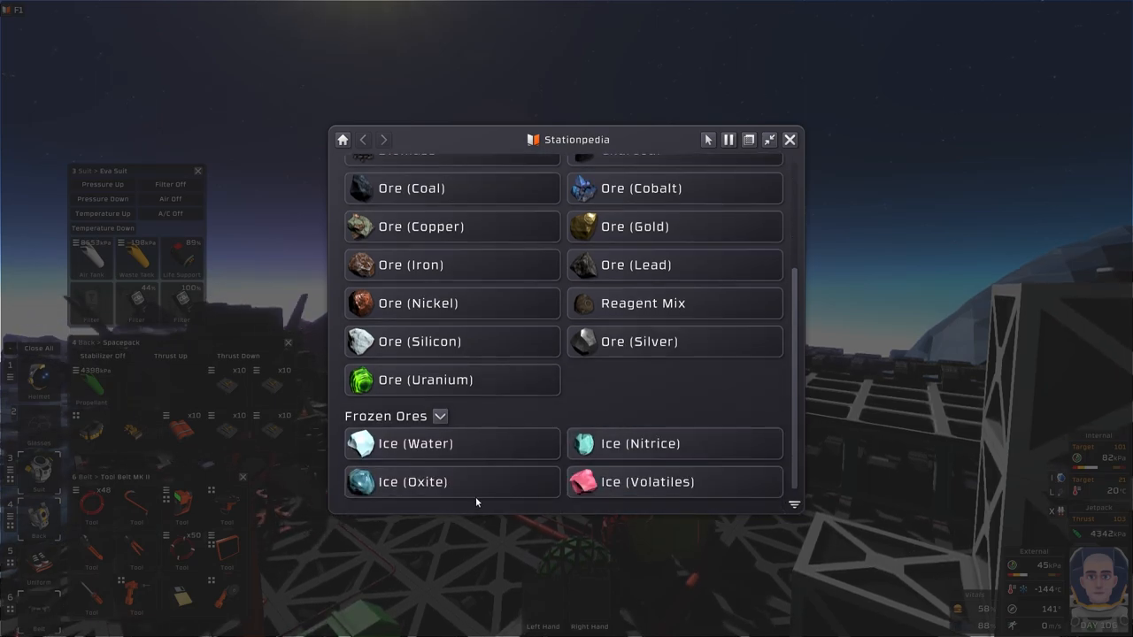
pyautogui.press('Escape')
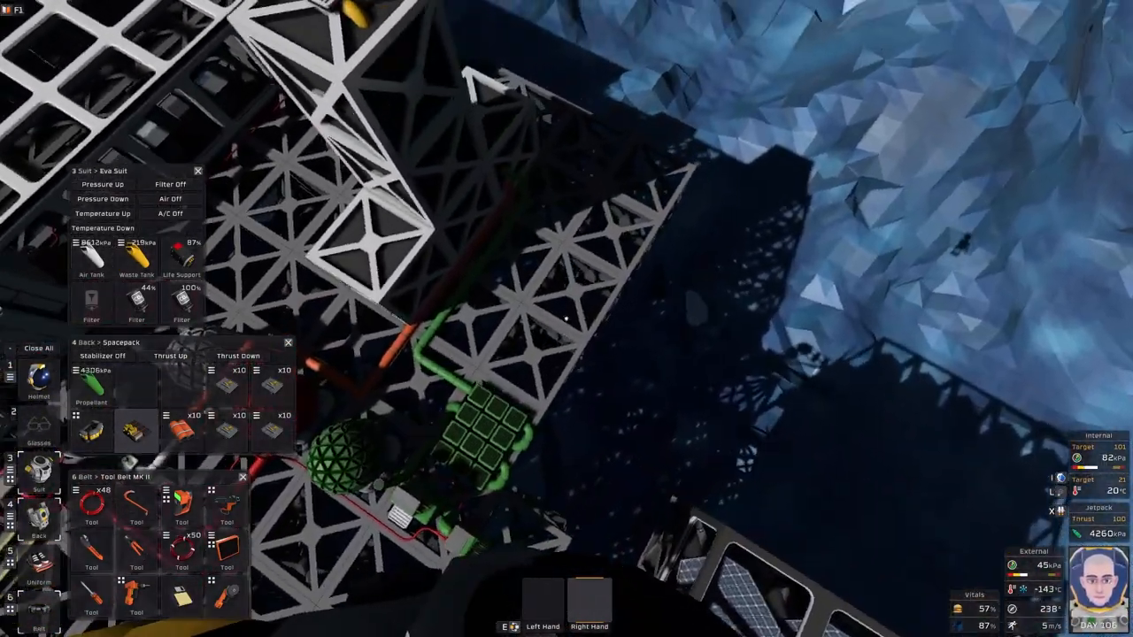
pyautogui.moveTo(566, 318)
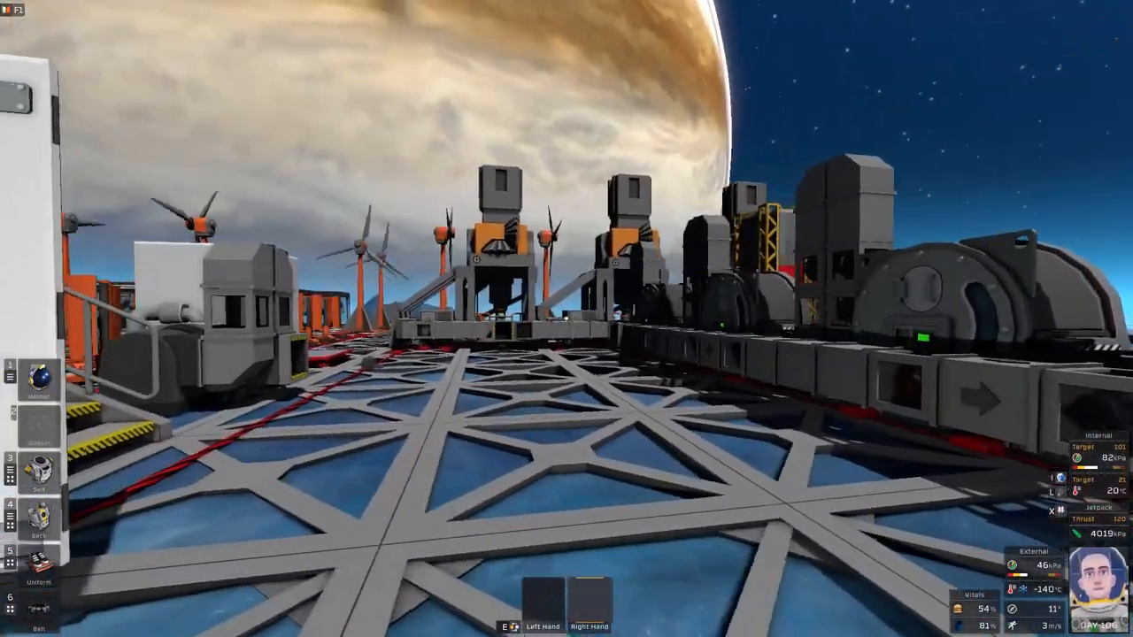
pyautogui.moveTo(566, 318)
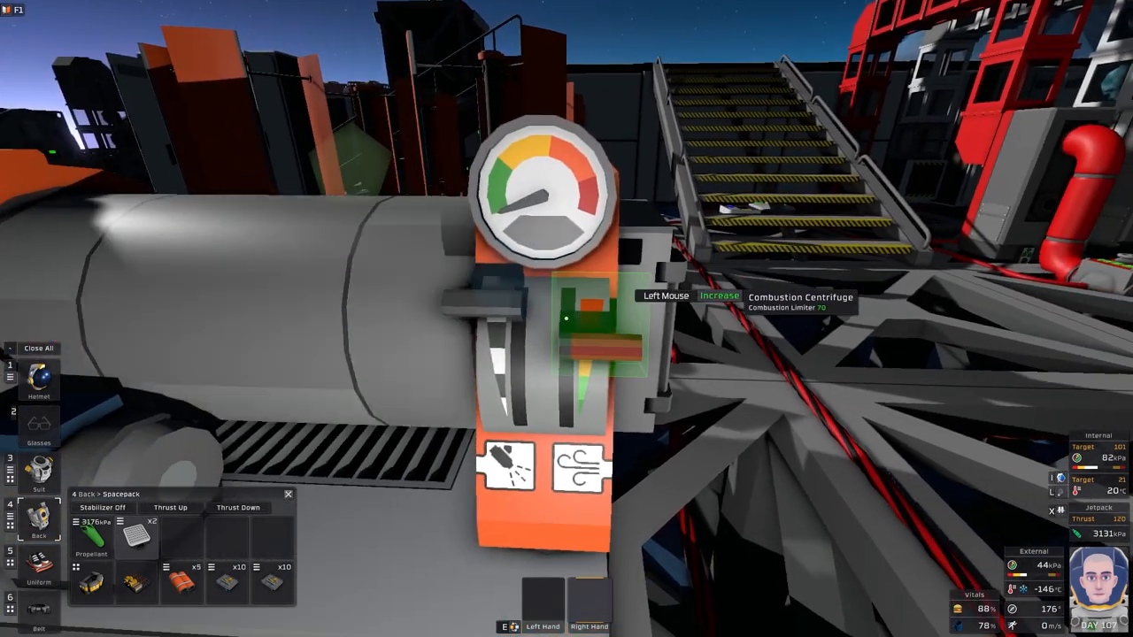
# Increase the combustion centrifuge's combustion limiter.
pyautogui.click(563, 318)
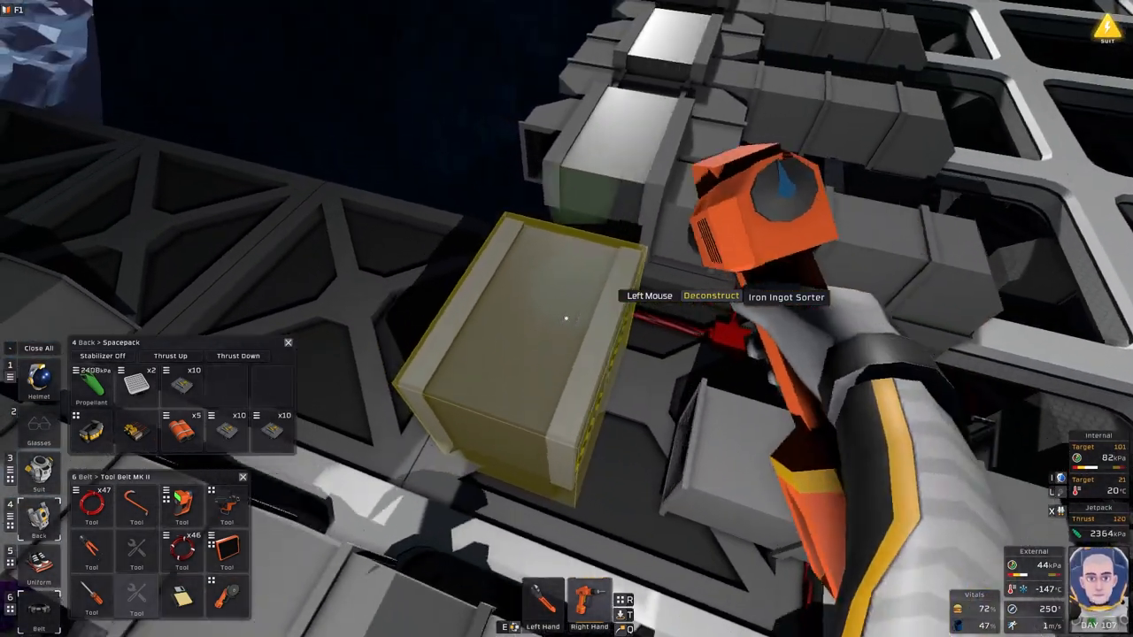
# Deconstruct the Iron Ingot Sorter with the wrench.
pyautogui.click(566, 318)
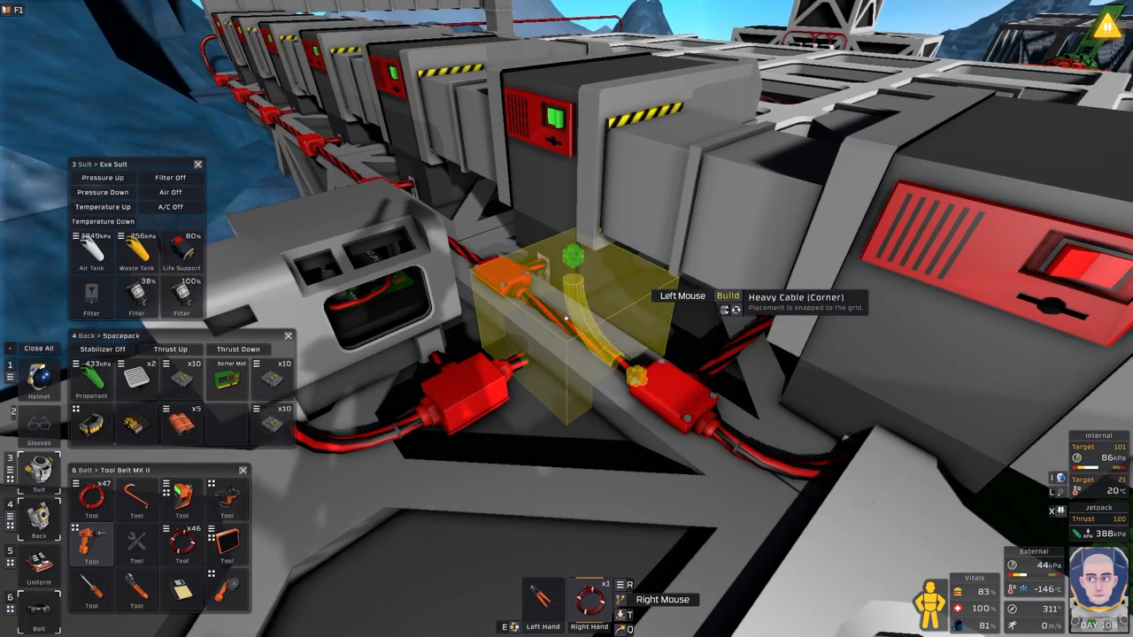
# Build a Heavy Cable (Corner) piece among the red power cabling beside the machines.
pyautogui.click(567, 318)
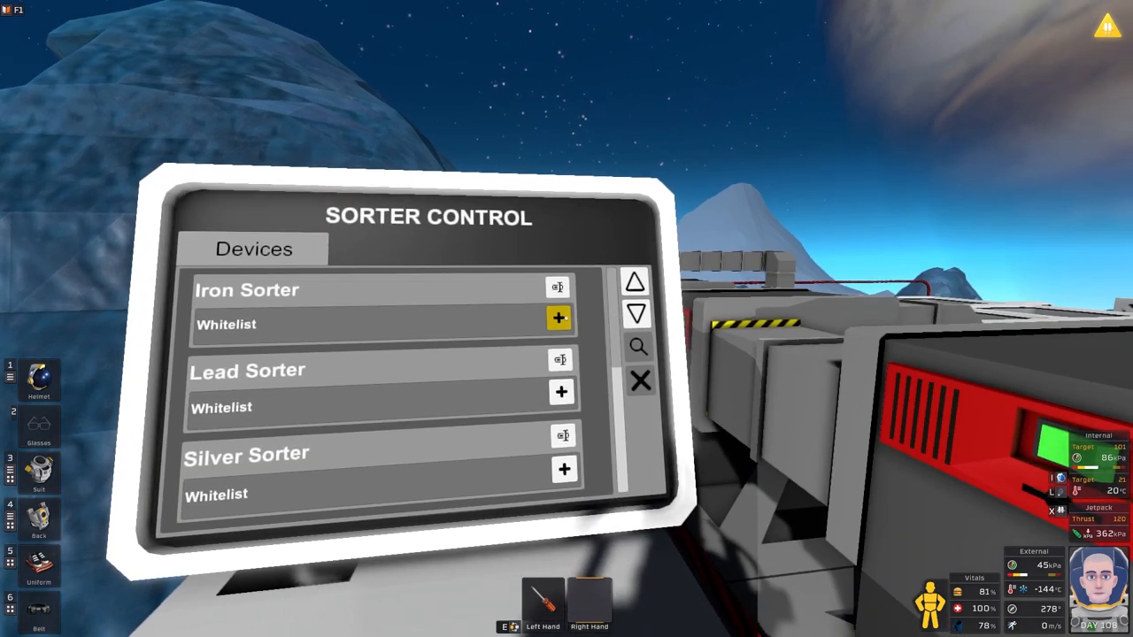
# Add an item to the Iron Sorter's whitelist in the Sorter Control console.
pyautogui.click(559, 318)
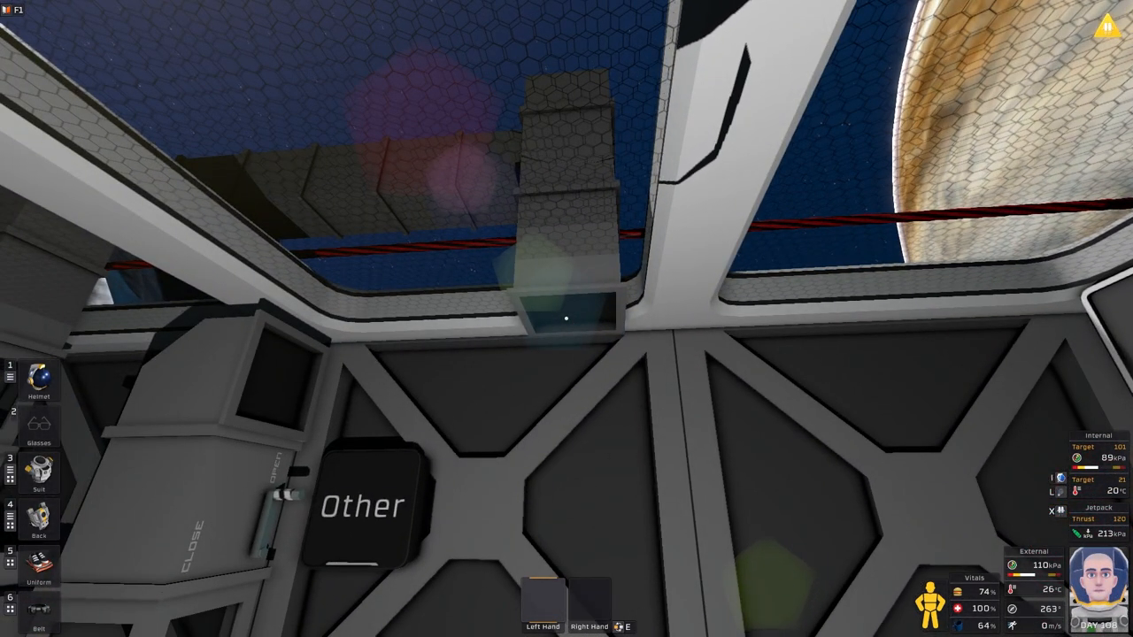
# Leave the sorter computer and enter the room with the Other sign.
pyautogui.click(39, 504)
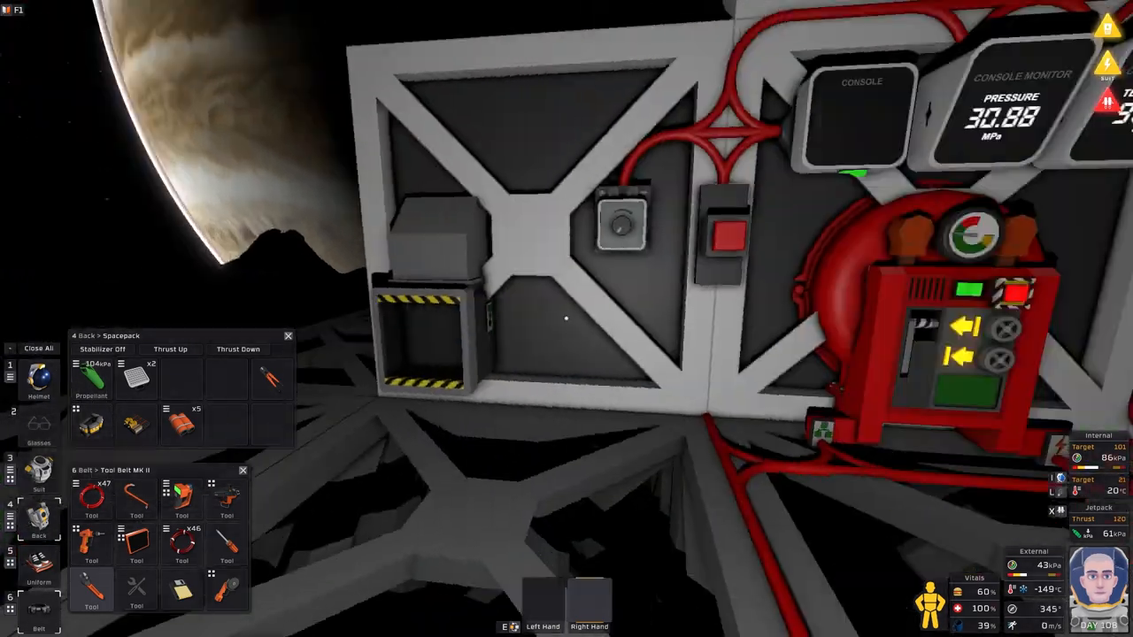
pyautogui.moveTo(566, 319)
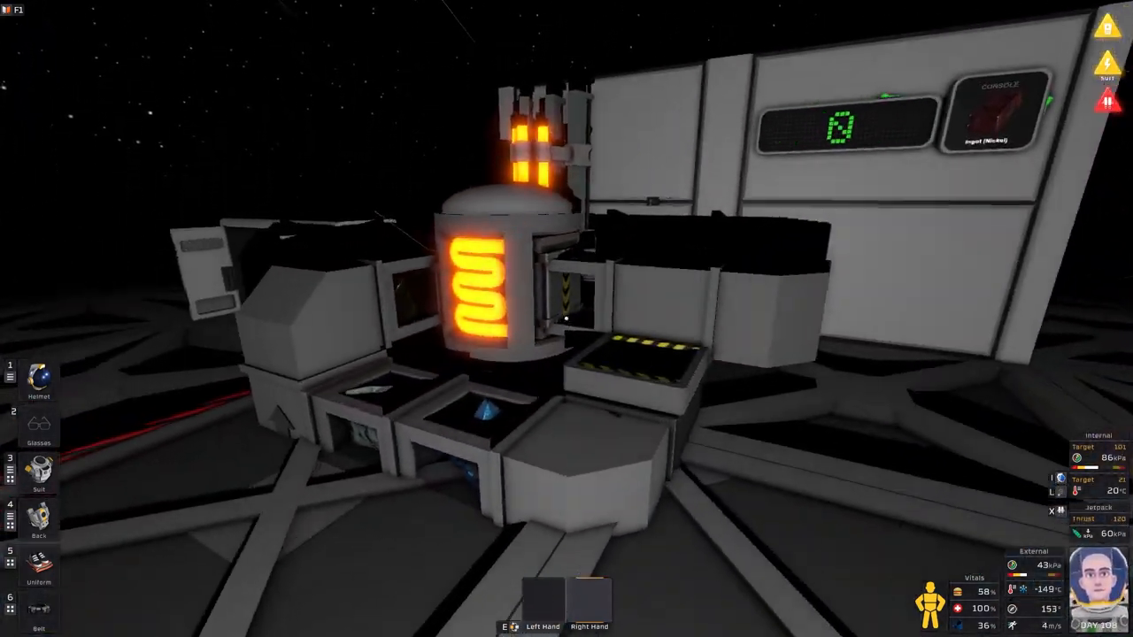
pyautogui.moveTo(566, 319)
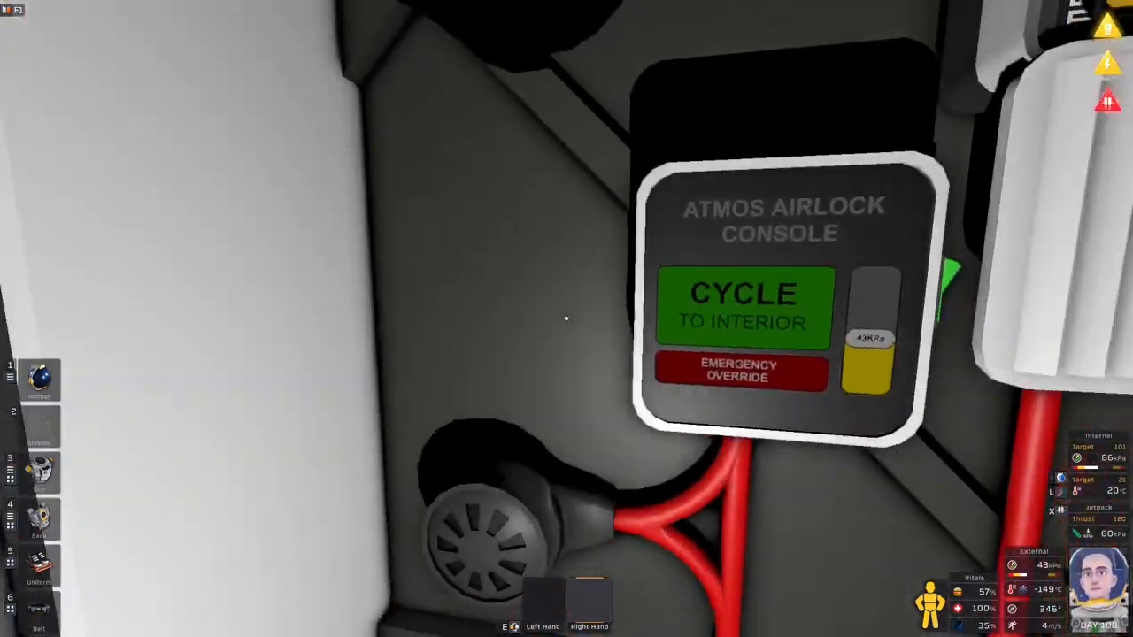
# Cycle the Atmos Airlock Console to begin depressurizing the airlock.
pyautogui.click(742, 308)
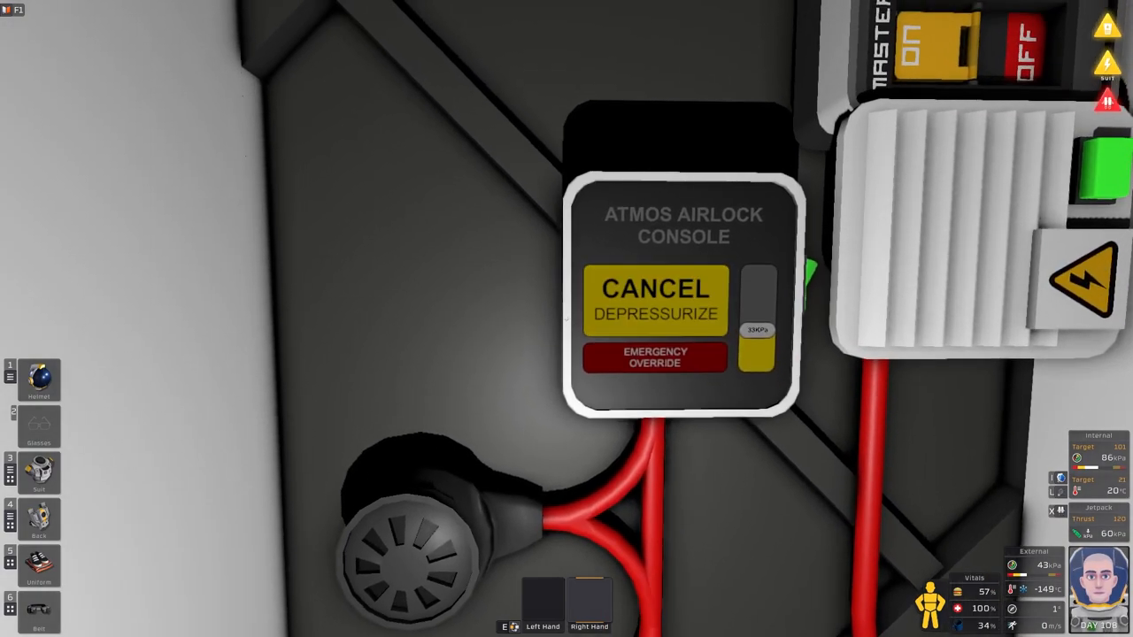